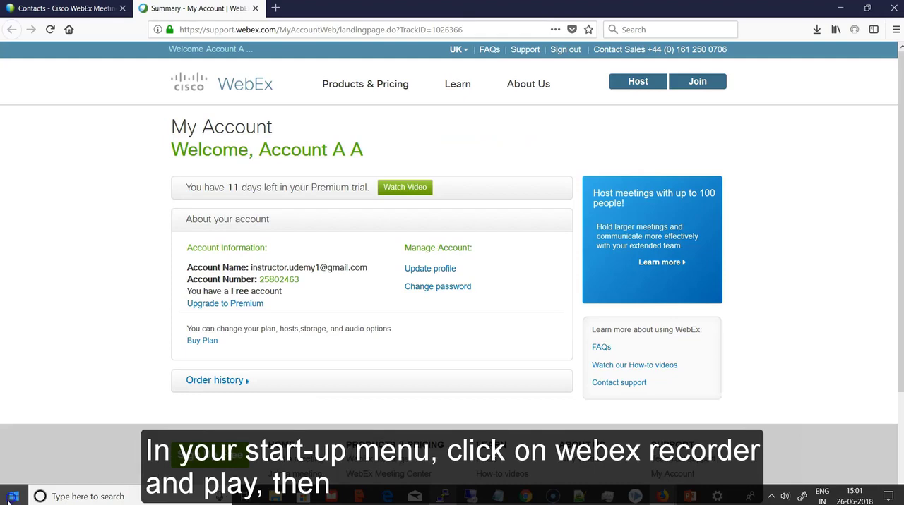
# - Launch WebEx Recorder and start recording the Calculator app into a file named 'test'
pyautogui.click(11, 497)
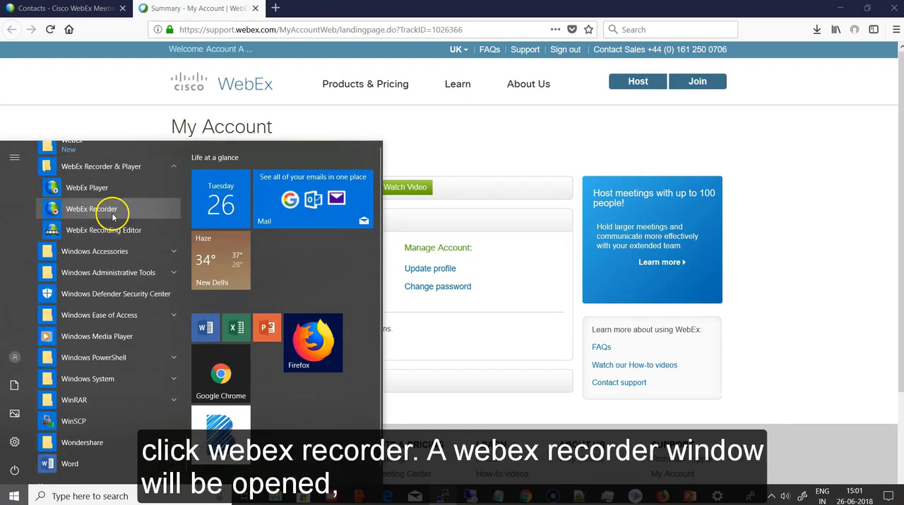
pyautogui.click(90, 209)
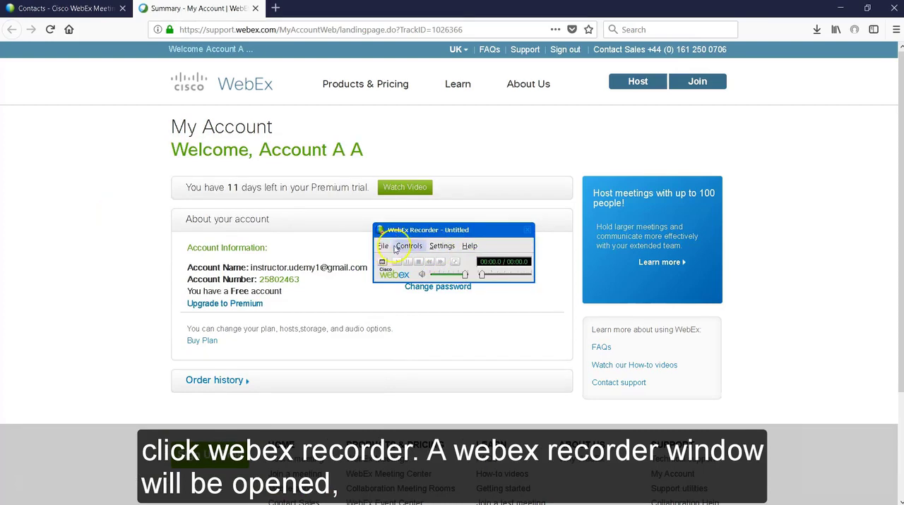
pyautogui.click(384, 245)
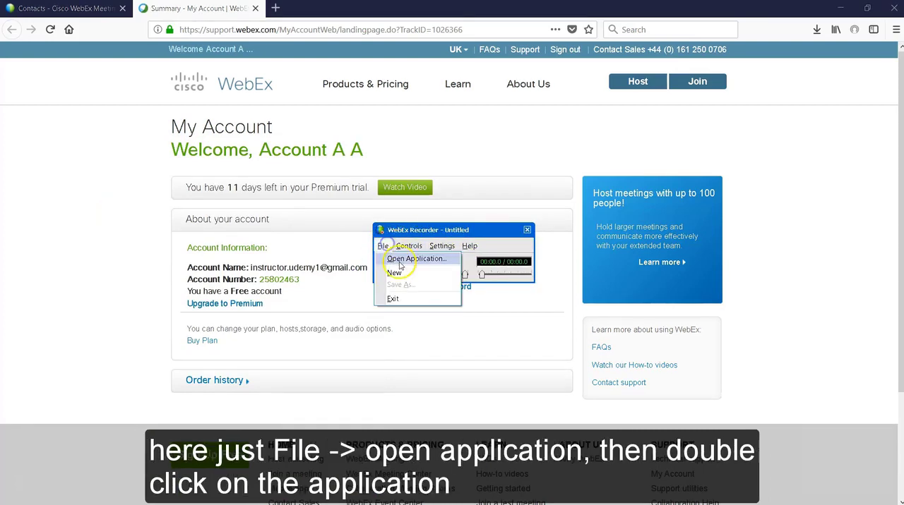
pyautogui.click(415, 258)
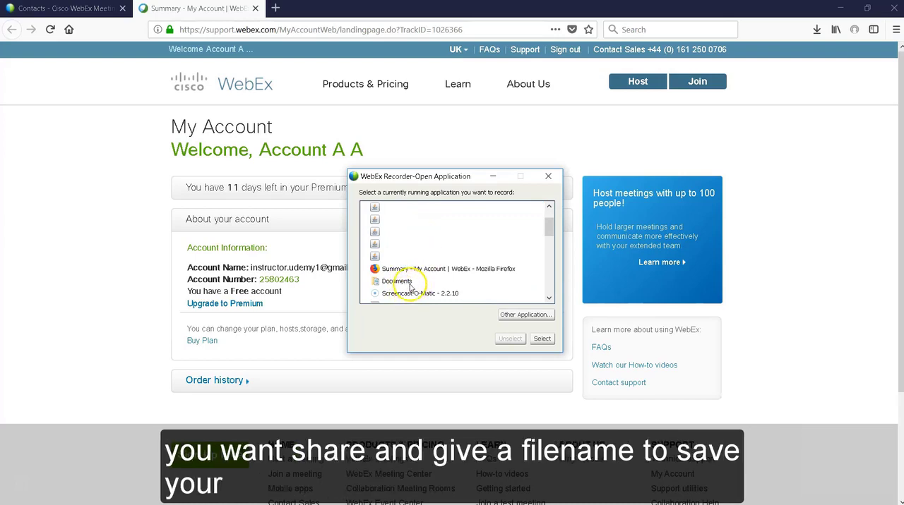
pyautogui.click(542, 339)
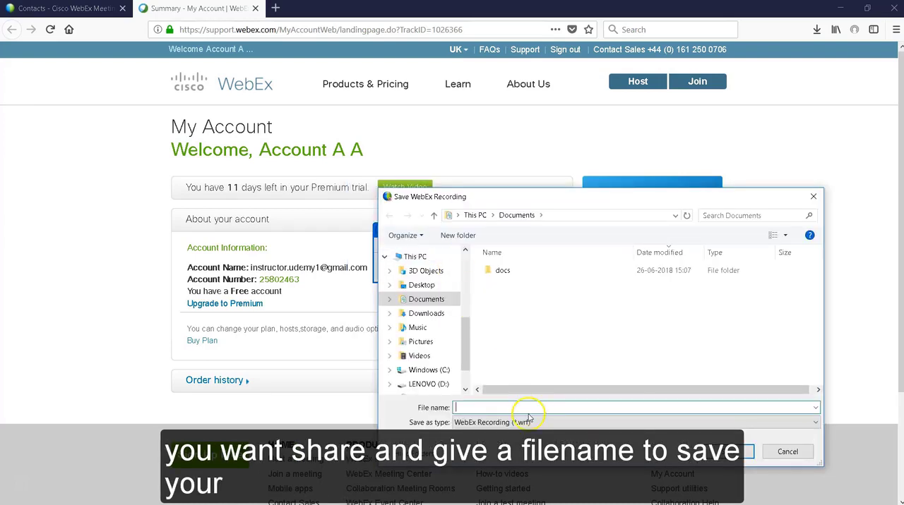
pyautogui.write('test')
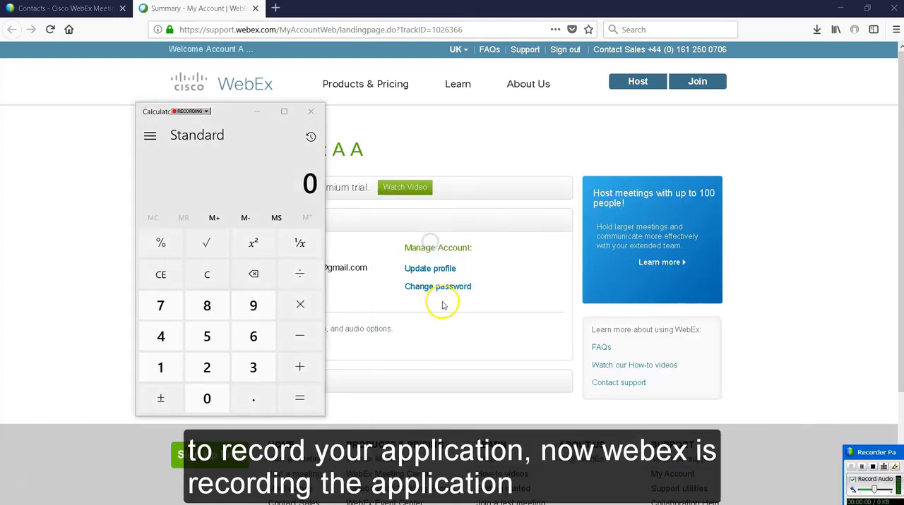
pyautogui.moveTo(721, 445)
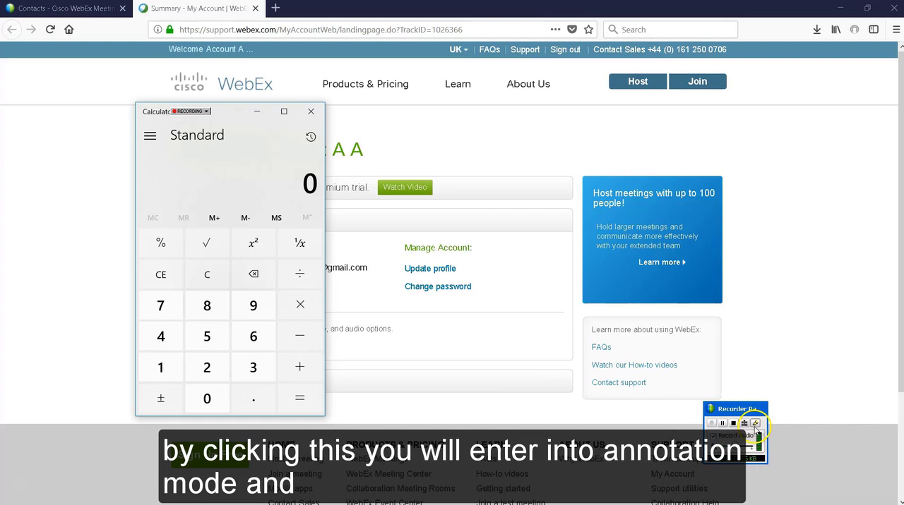
pyautogui.moveTo(755, 423)
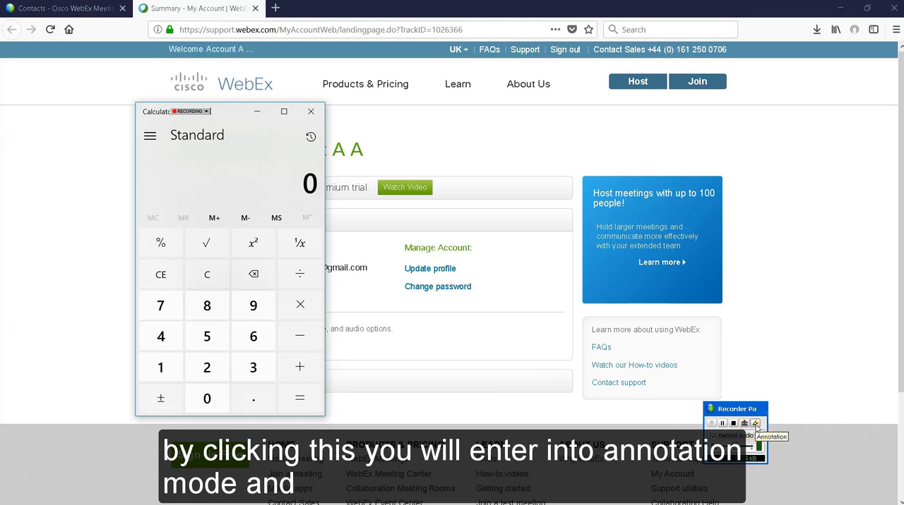
# - Underline Calculator's Standard heading in red via annotation, then clear the annotation
pyautogui.click(754, 423)
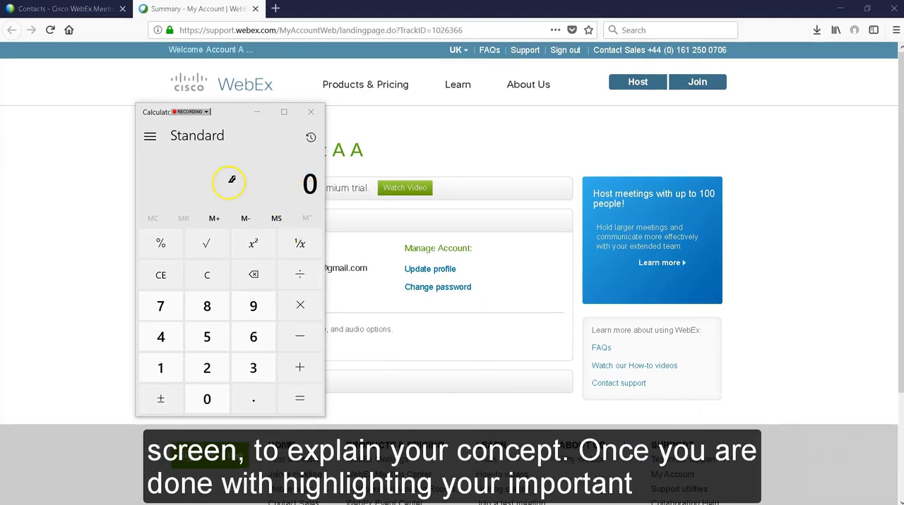
pyautogui.moveTo(169, 150); pyautogui.dragTo(226, 150)
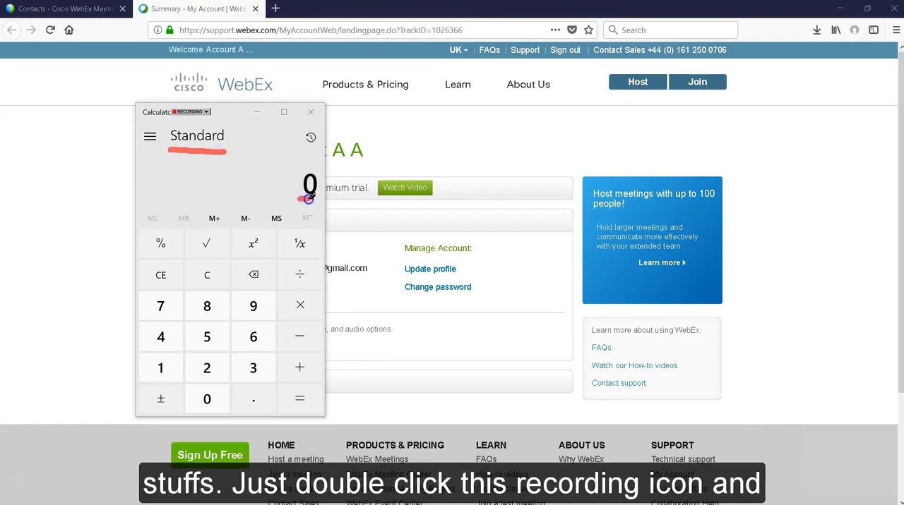
pyautogui.doubleClick(190, 111)
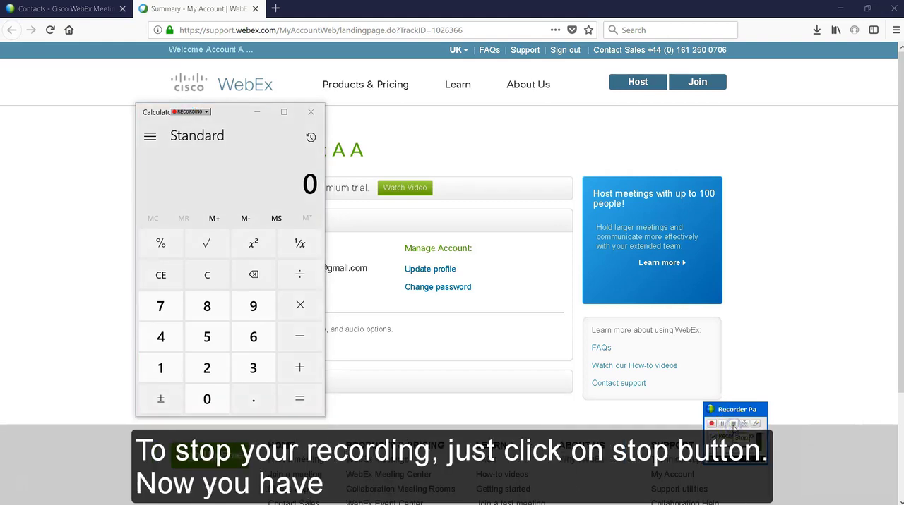
# - Stop the Calculator recording so it is saved as 'test'
pyautogui.click(731, 423)
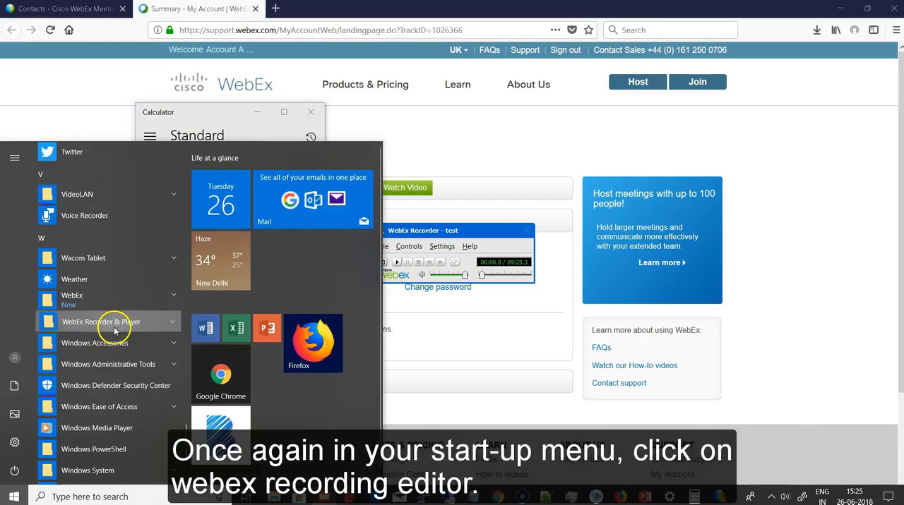
# - Load test.wrf into WebEx Recording Editor and bring up the Segment menu
pyautogui.click(100, 322)
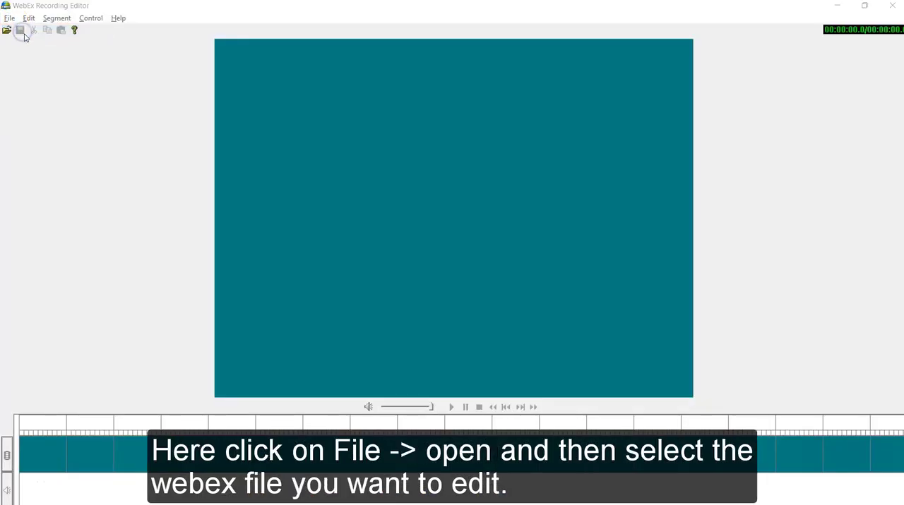
pyautogui.click(6, 30)
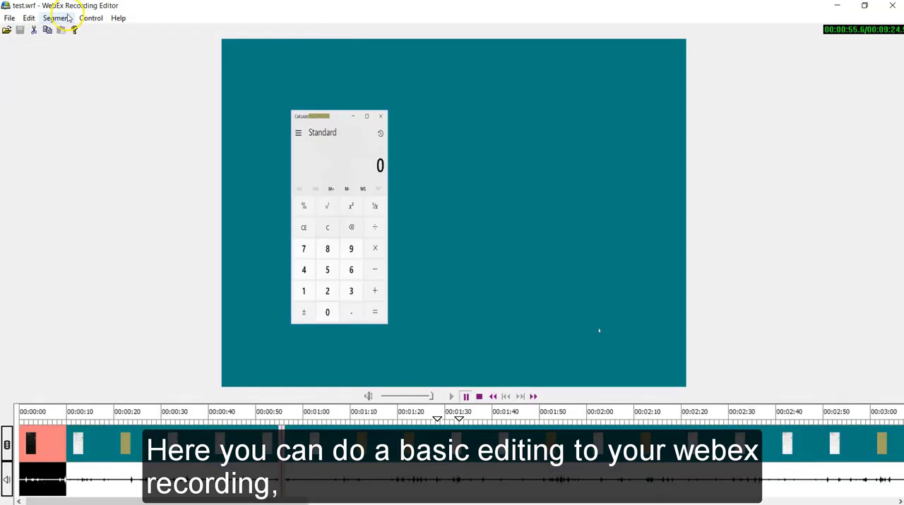
pyautogui.click(56, 17)
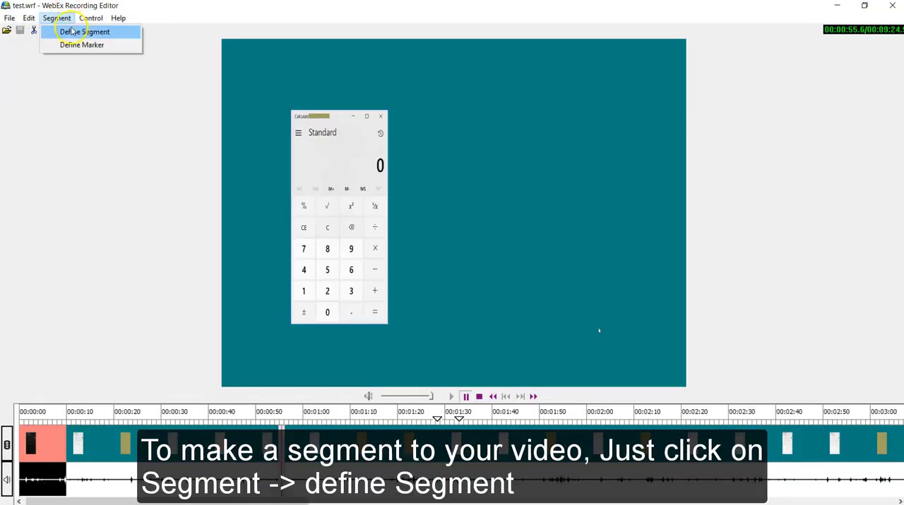
# - Define a new segment named 'segment demo' covering the first ten seconds
pyautogui.click(85, 31)
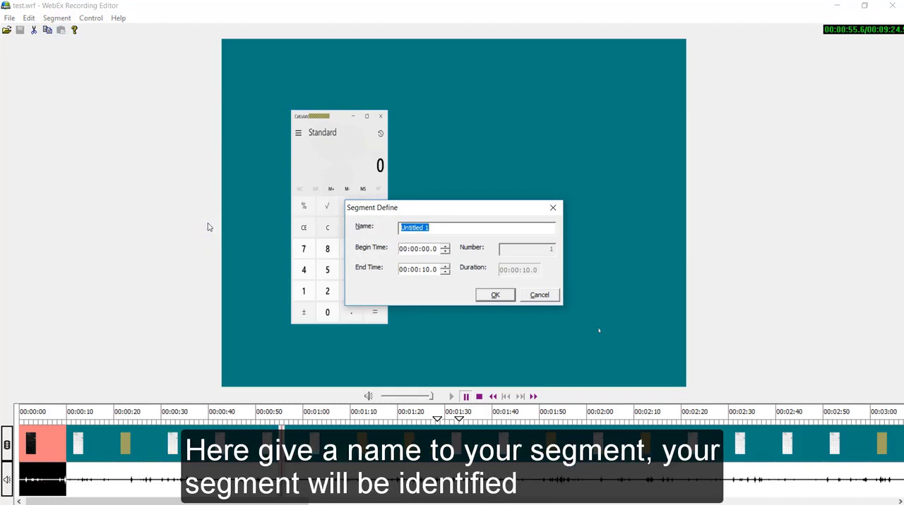
pyautogui.write('segment demo')
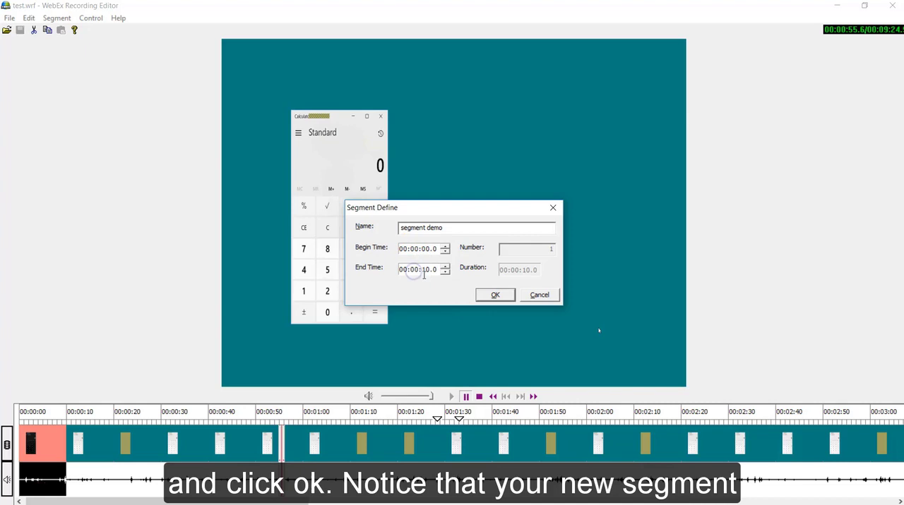
pyautogui.click(494, 295)
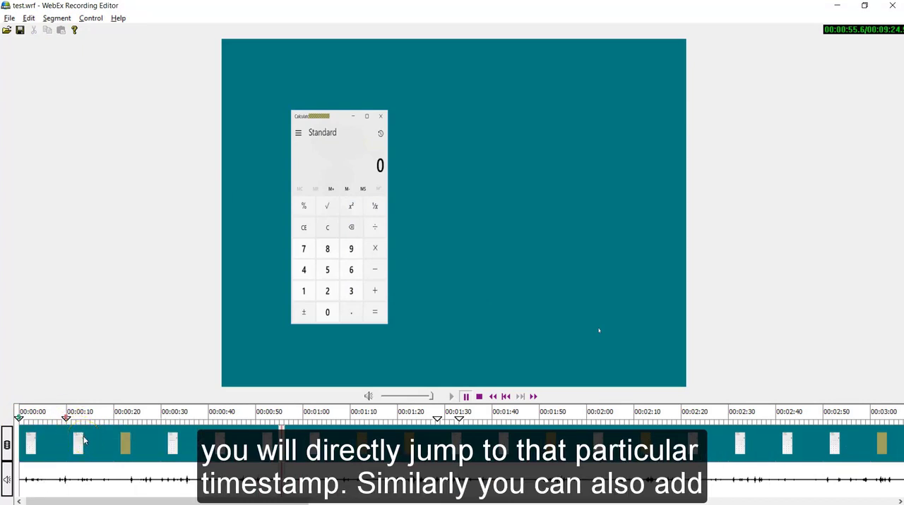
# - Define a marker named 'Marker demo' at 00:00:55.5 on the timeline
pyautogui.click(57, 17)
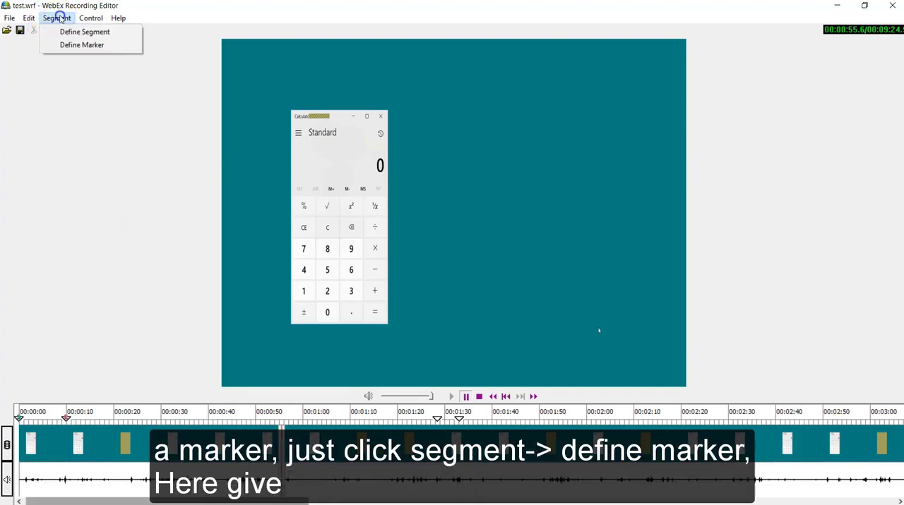
pyautogui.click(82, 45)
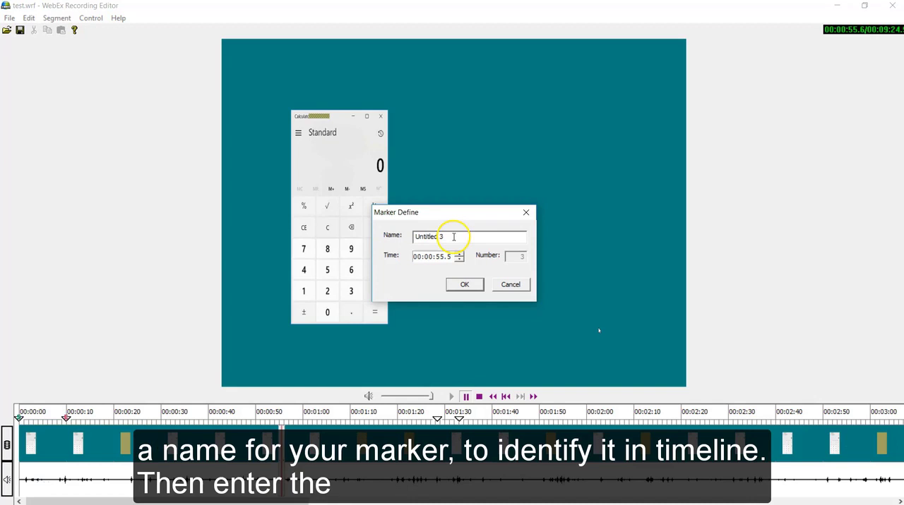
pyautogui.write('Marker demo')
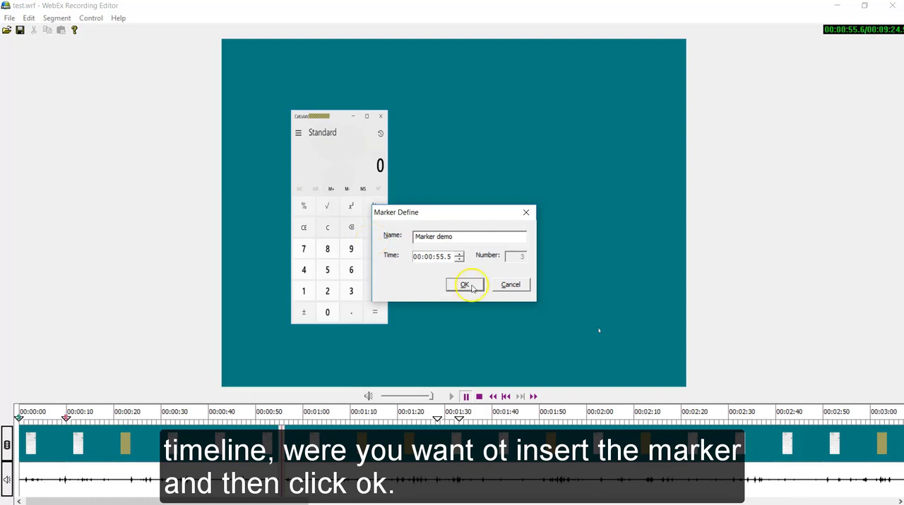
pyautogui.click(463, 285)
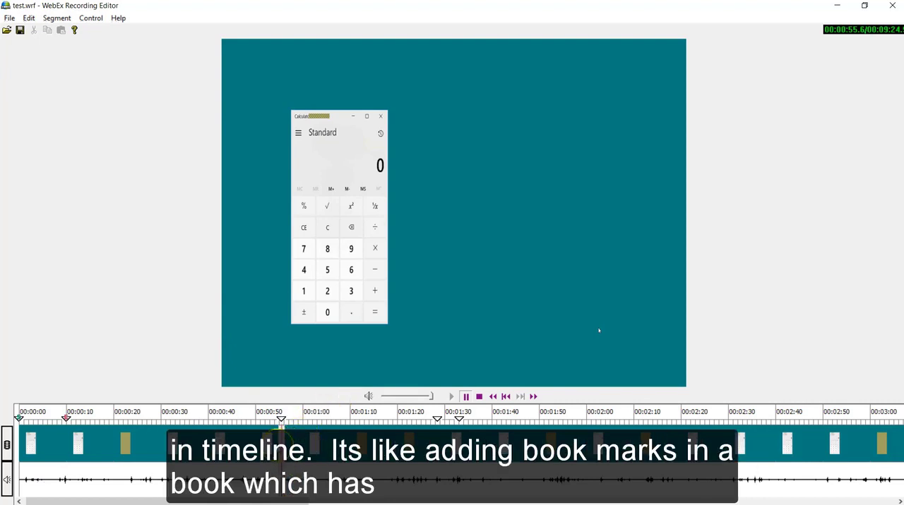
pyautogui.moveTo(281, 421)
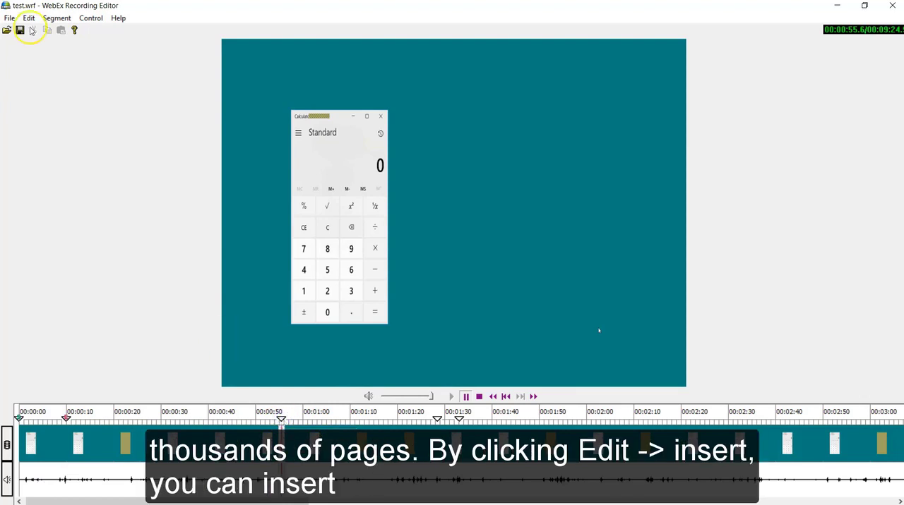
# - Insert another recording file into the timeline at 00:00:55.5
pyautogui.click(28, 17)
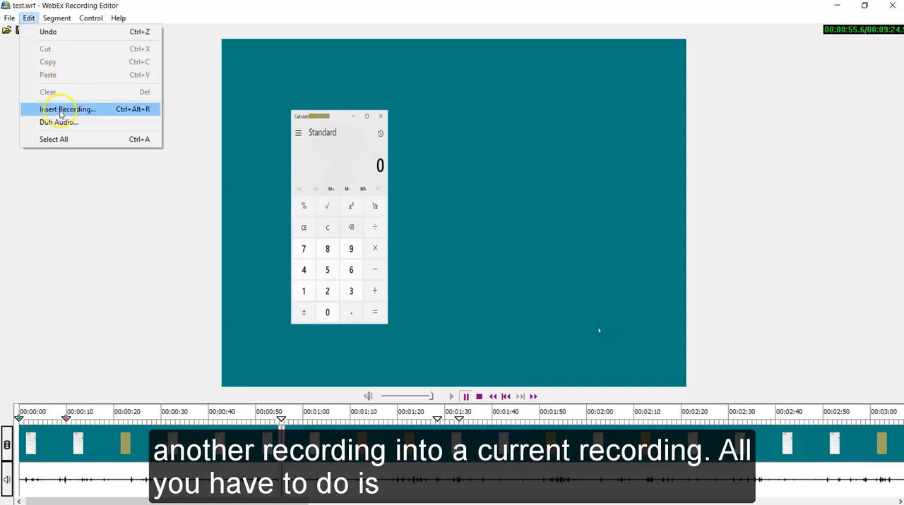
pyautogui.click(68, 108)
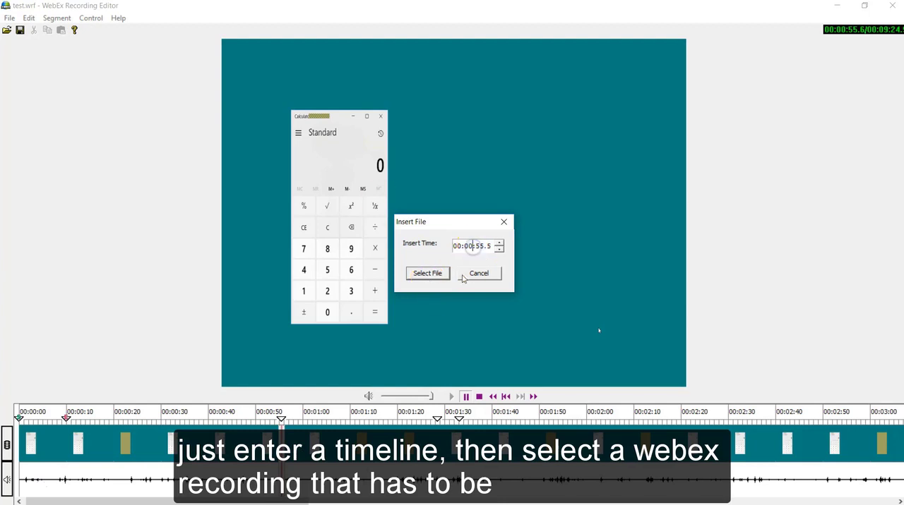
pyautogui.click(427, 273)
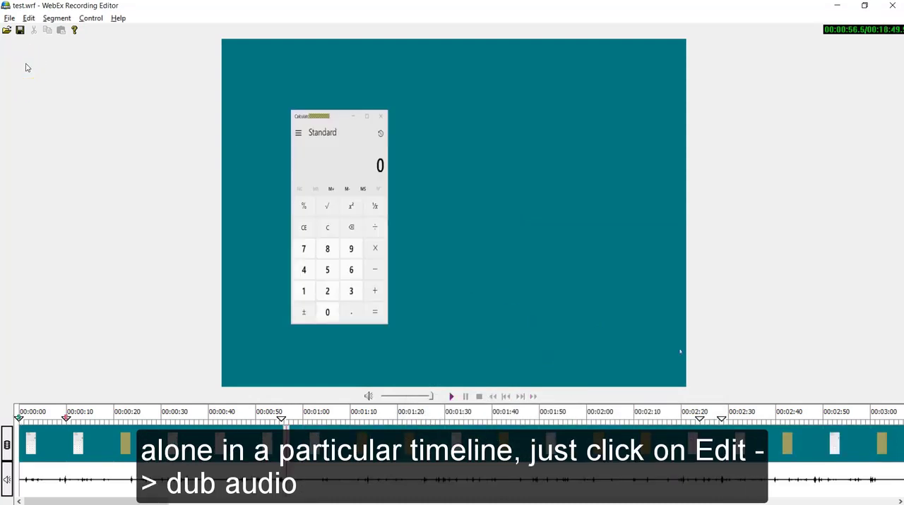
pyautogui.moveTo(28, 17)
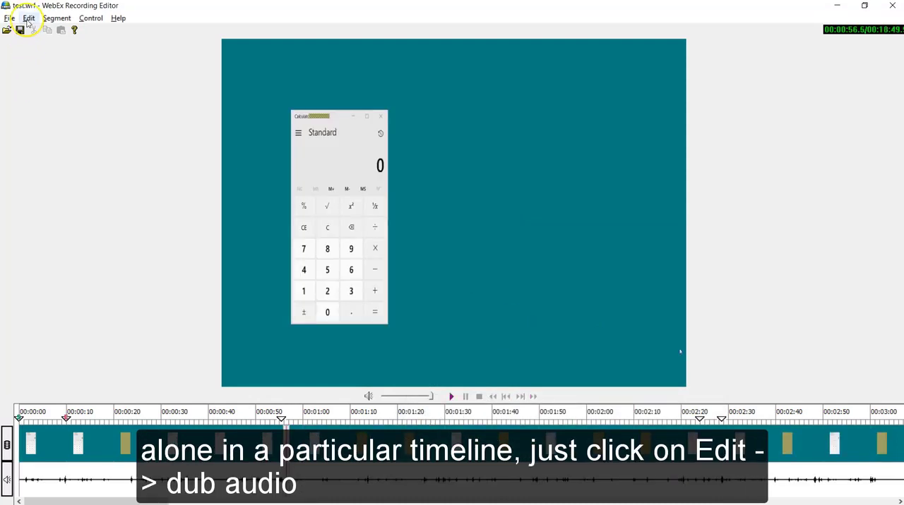
# - Set up a microphone audio dub with an end point, starting at 00:00:56.5
pyautogui.click(28, 17)
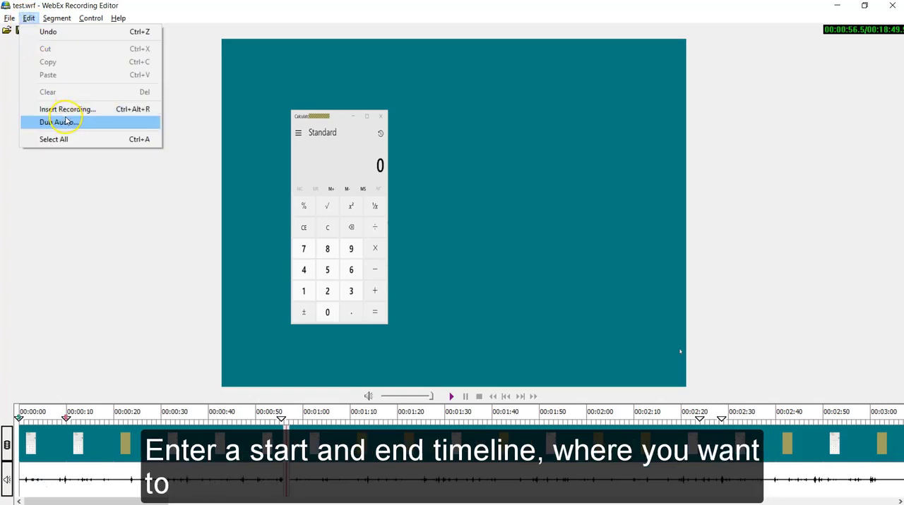
pyautogui.click(59, 121)
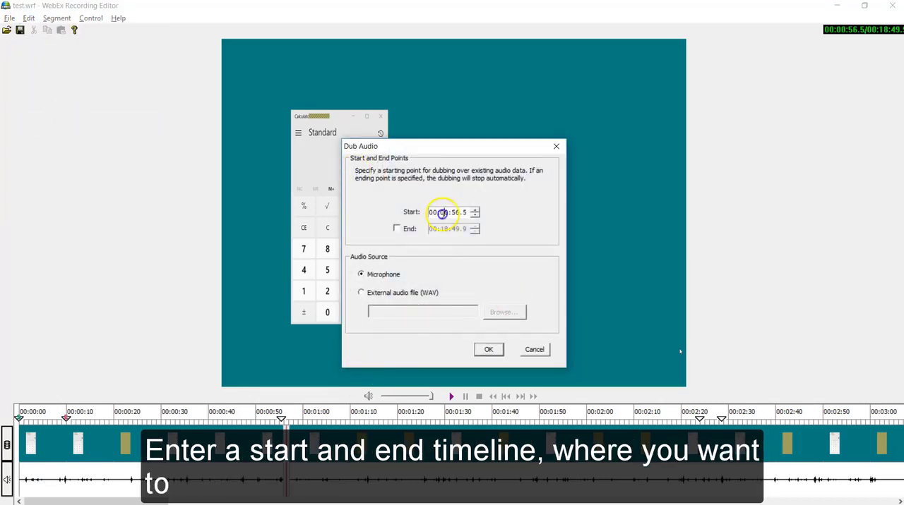
pyautogui.click(397, 229)
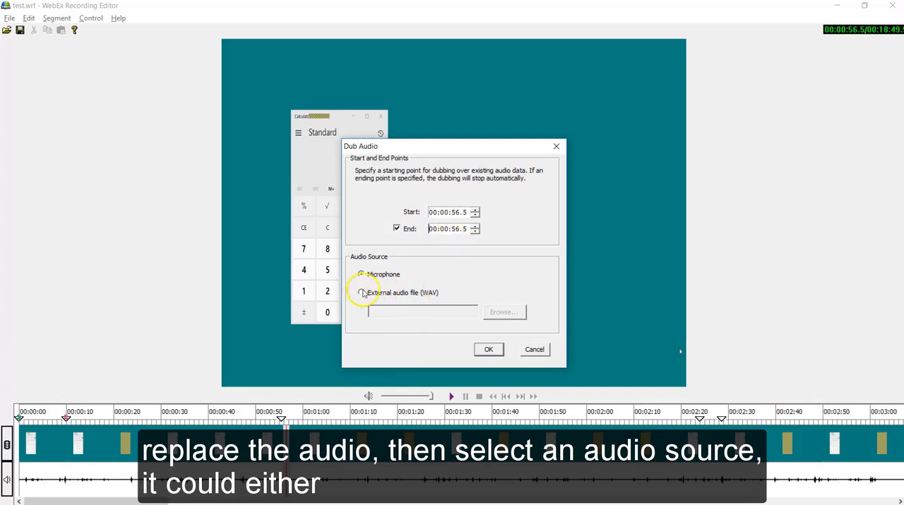
pyautogui.click(361, 274)
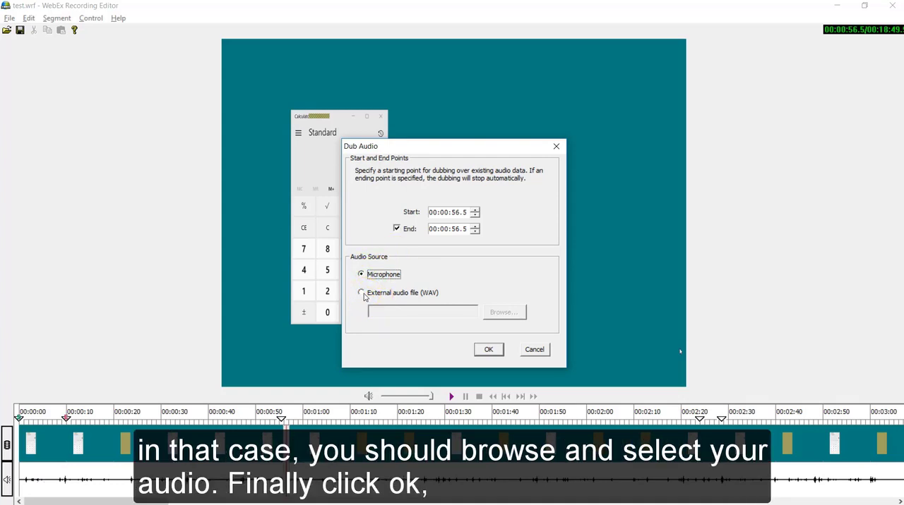
pyautogui.click(489, 350)
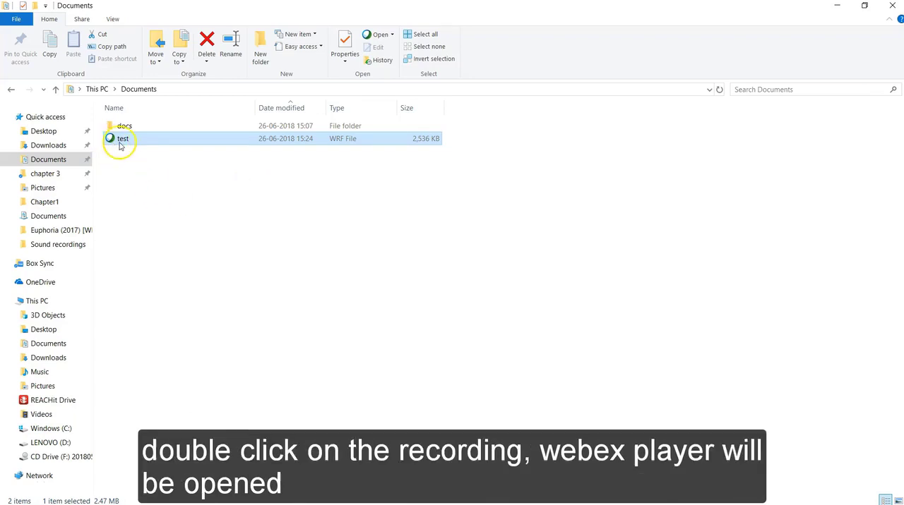
# - Play test.wrf from File Explorer in WebEx Player
pyautogui.doubleClick(121, 139)
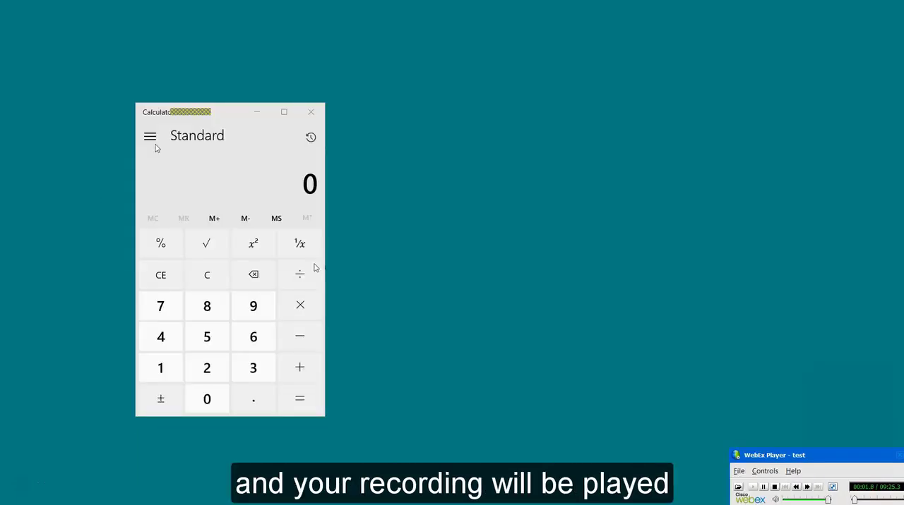
pyautogui.moveTo(167, 122)
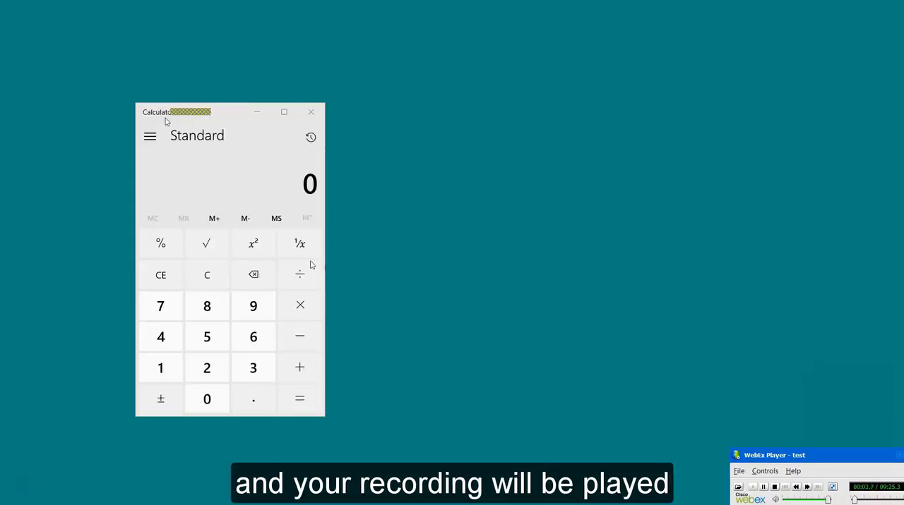